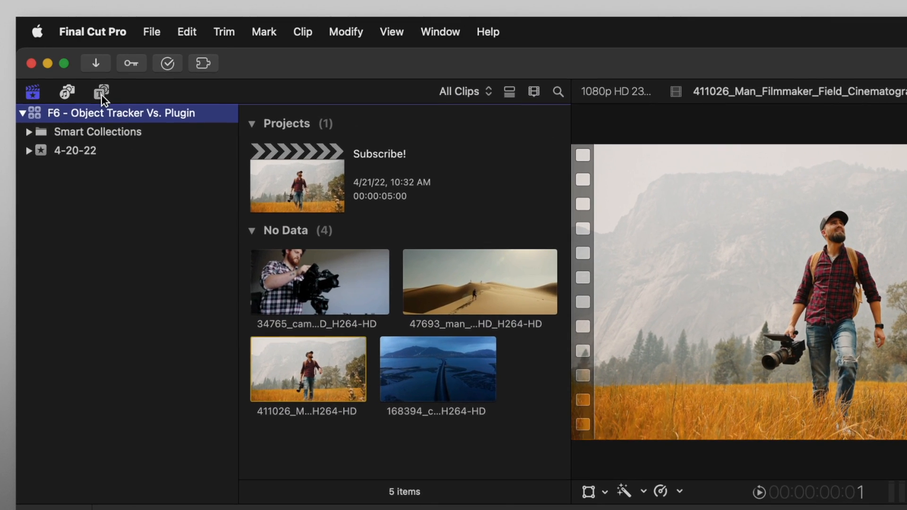
Show the PremiumVFX Minimal Callouts collection in the Titles and Generators browser
click(101, 92)
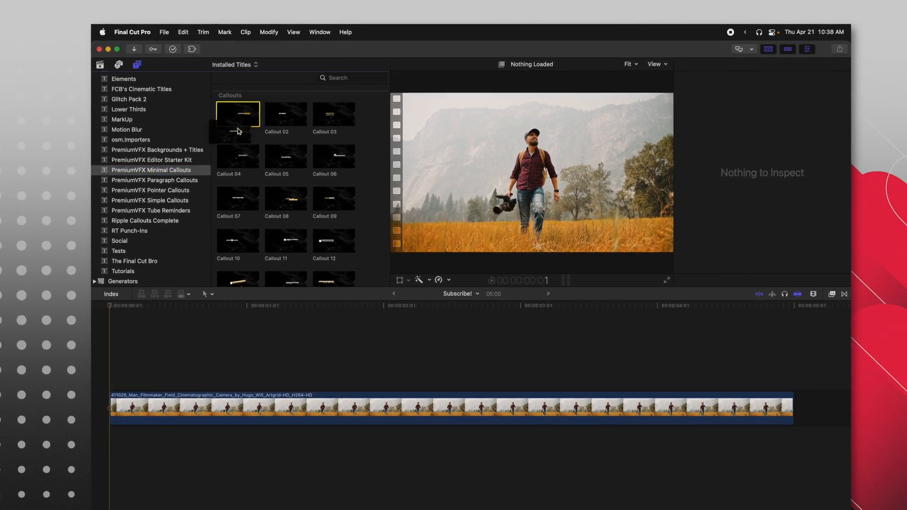
Add Callout 01 to the hiker clip and move its CREATIVE EFFECTS title toward the upper left
double_click(237, 113)
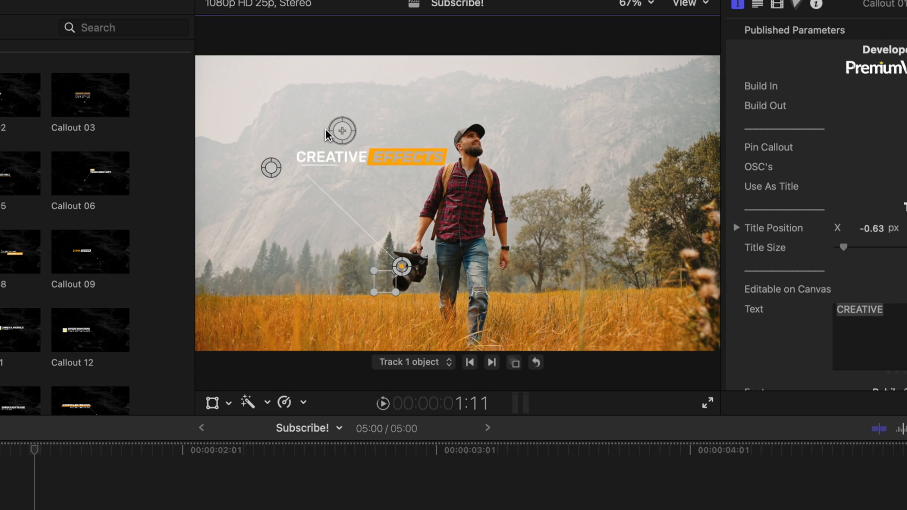
drag(342, 131, 390, 161)
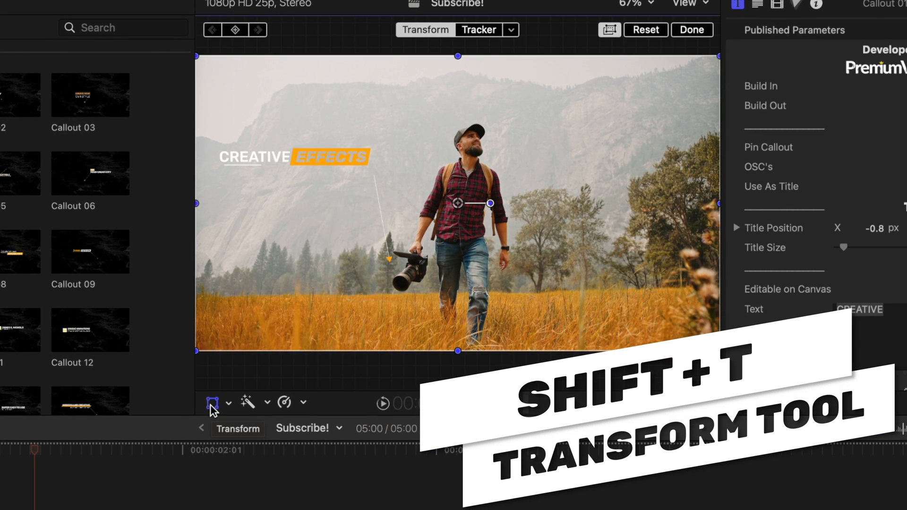
Add a small tracker region over the man's camera and analyze its motion through the clip
click(478, 29)
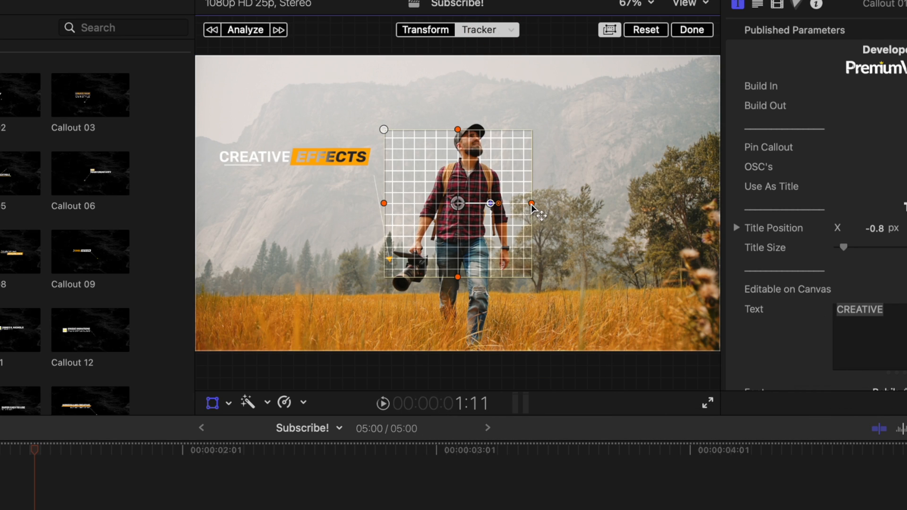
drag(530, 204, 514, 203)
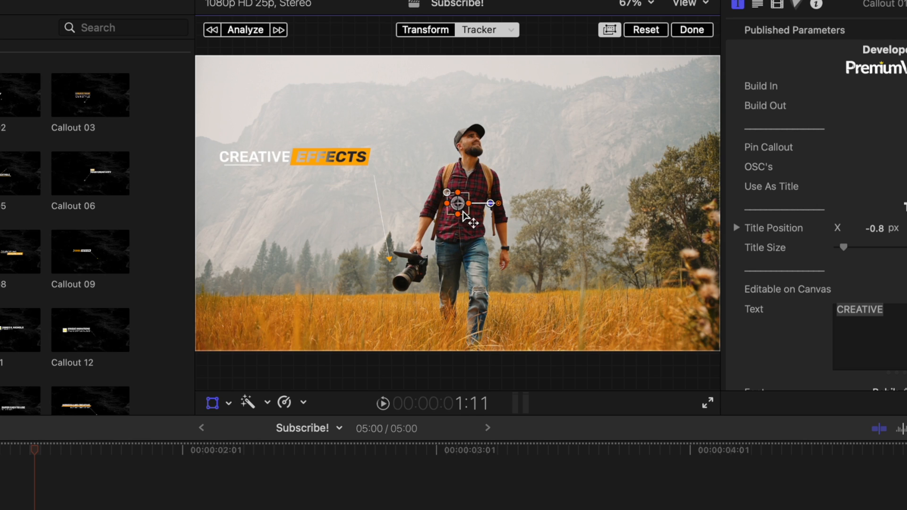
drag(463, 202, 399, 283)
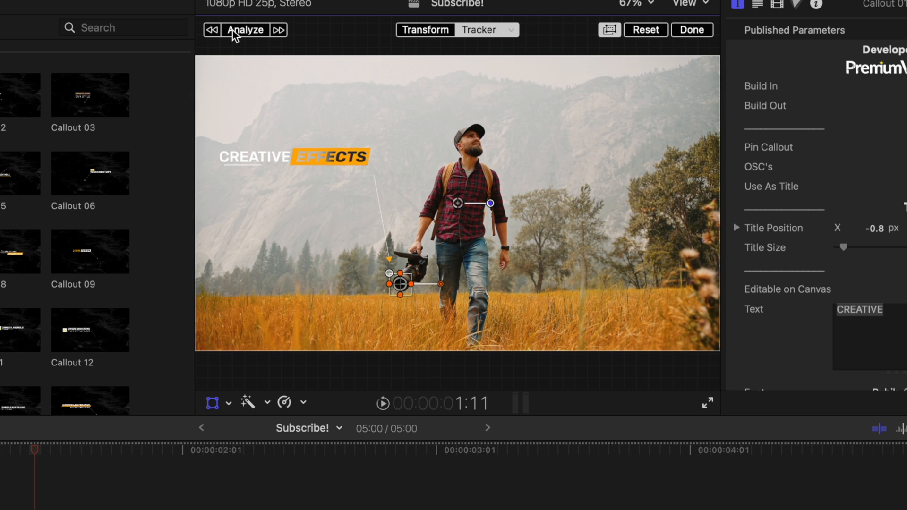
click(245, 29)
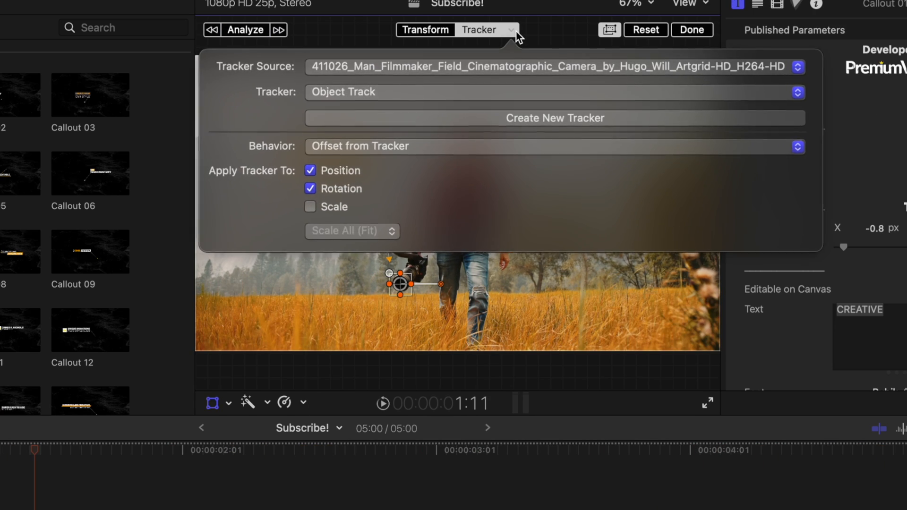
click(310, 189)
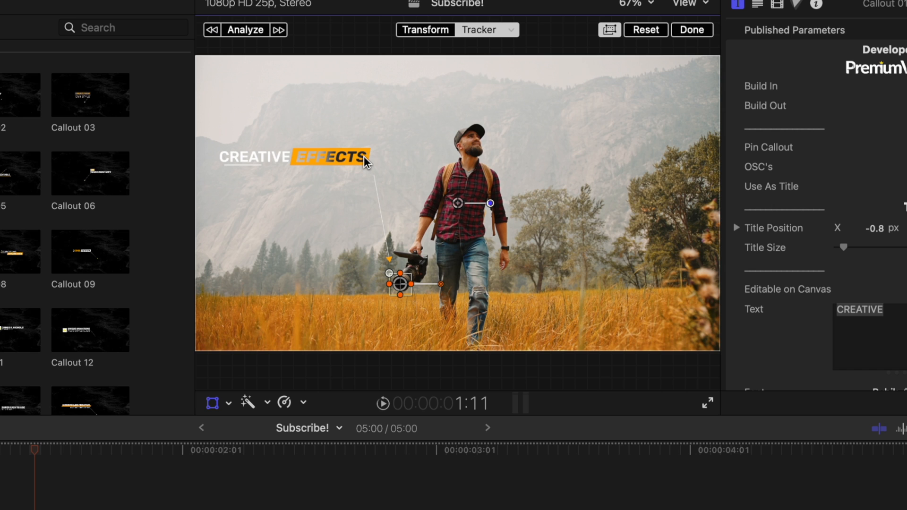
Finish the analysis so the CREATIVE EFFECTS callout follows the tracked camera
click(448, 450)
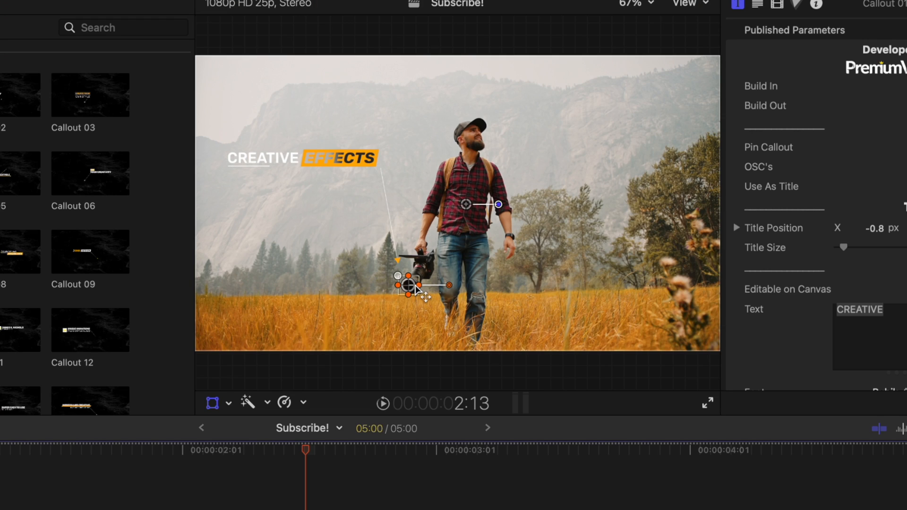
mouse_move(383, 319)
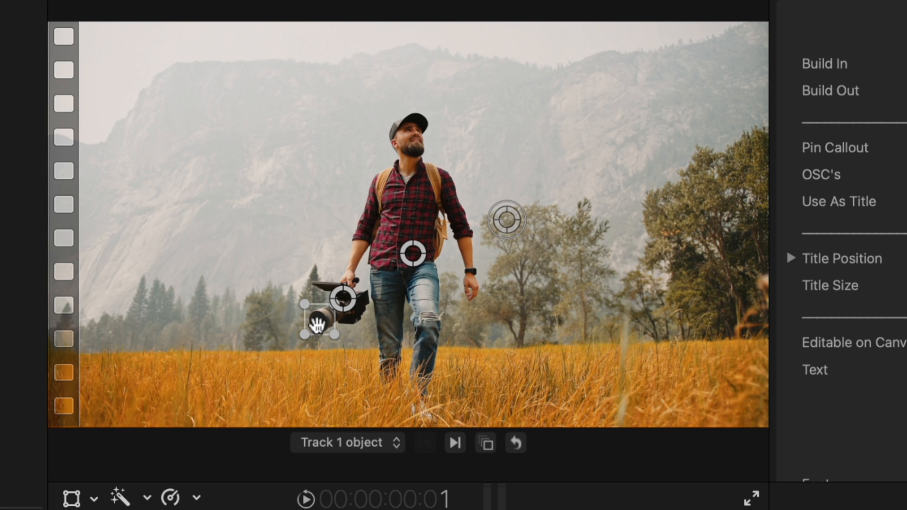
mouse_move(344, 356)
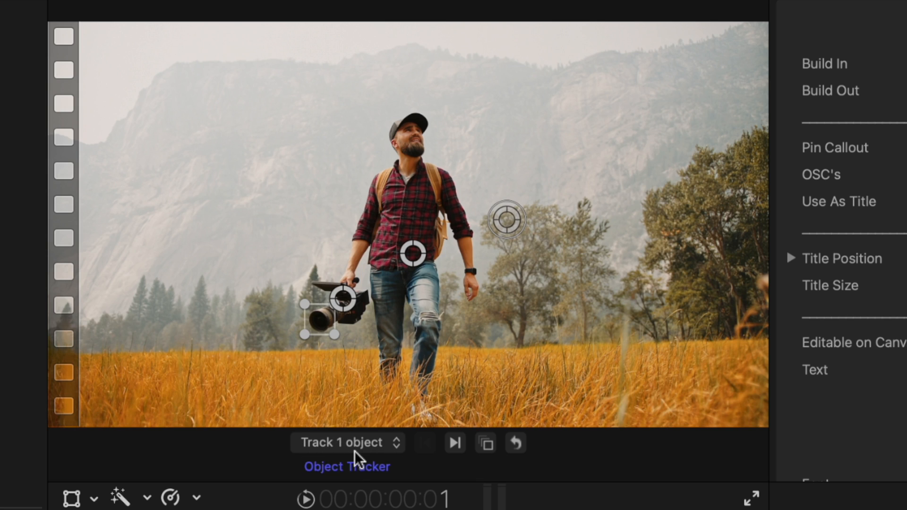
mouse_move(370, 444)
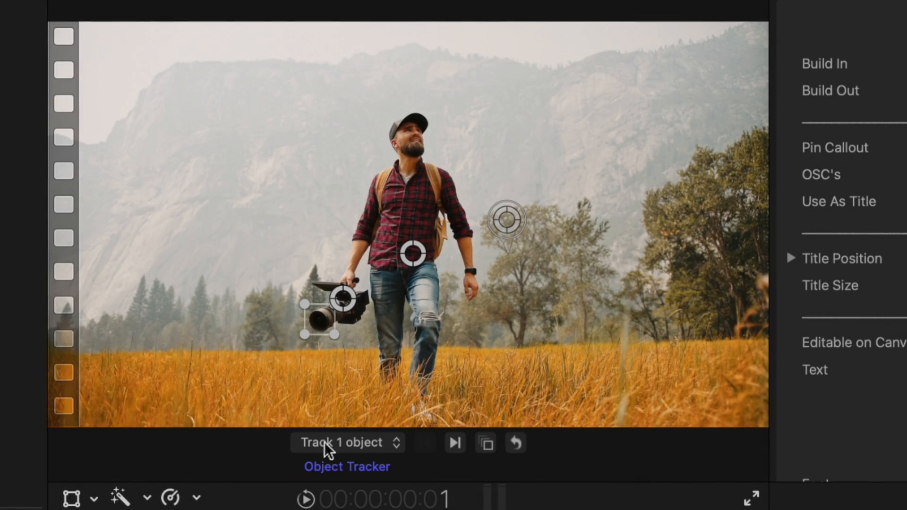
Set Callout 08's object tracking to track one object on the camera
click(347, 443)
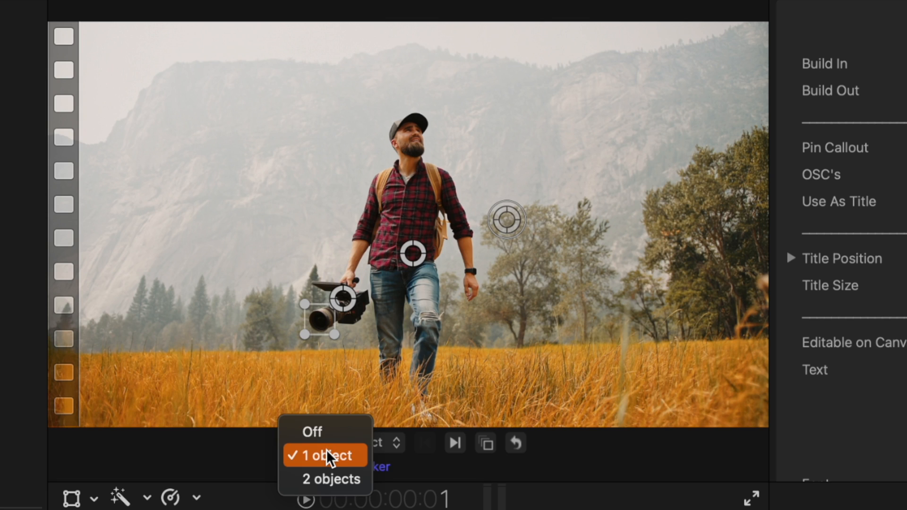
mouse_move(443, 451)
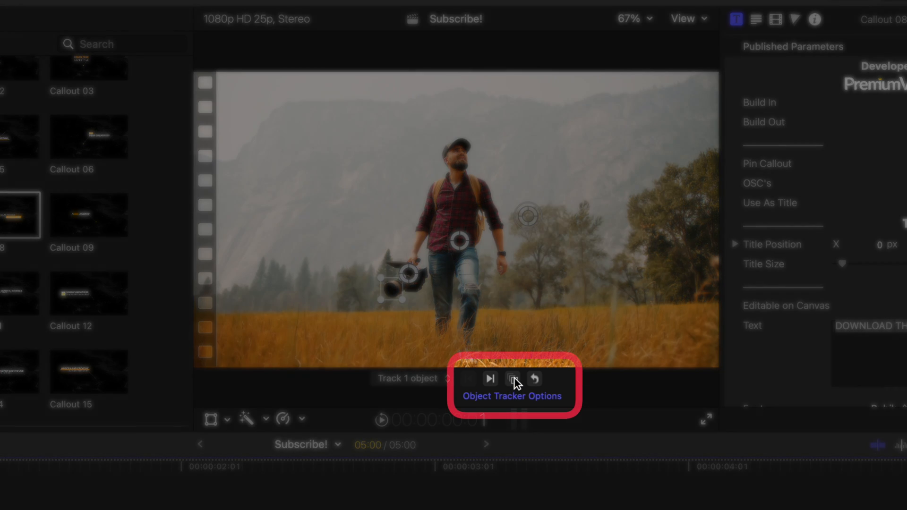
Set the object tracker smoothing to Medium and accept the retracking notice
click(512, 380)
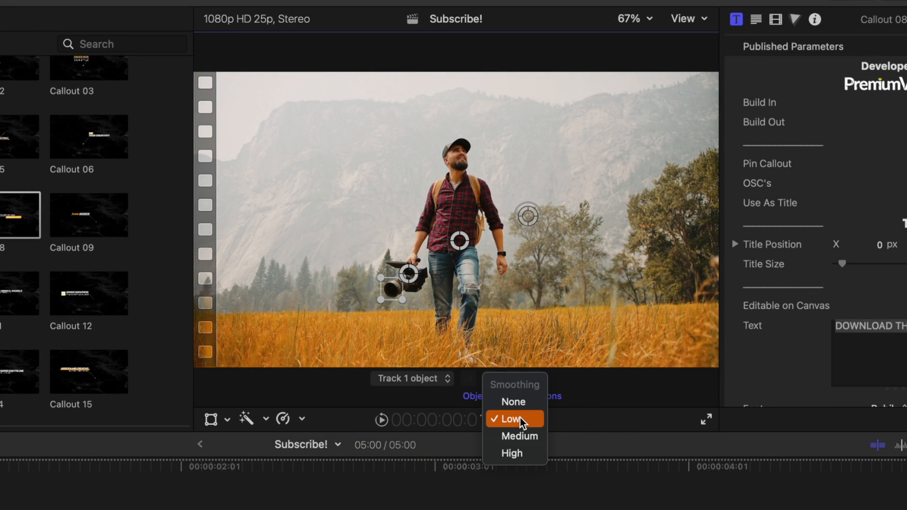
mouse_move(519, 436)
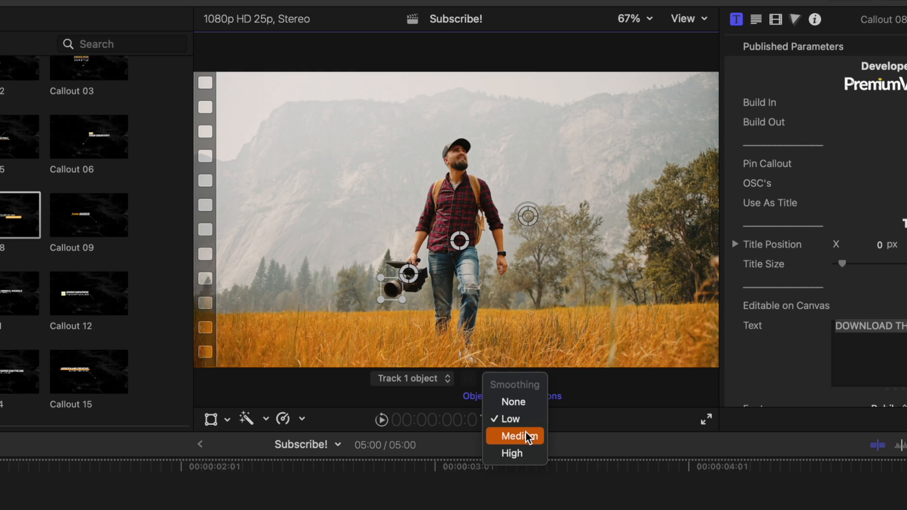
click(514, 436)
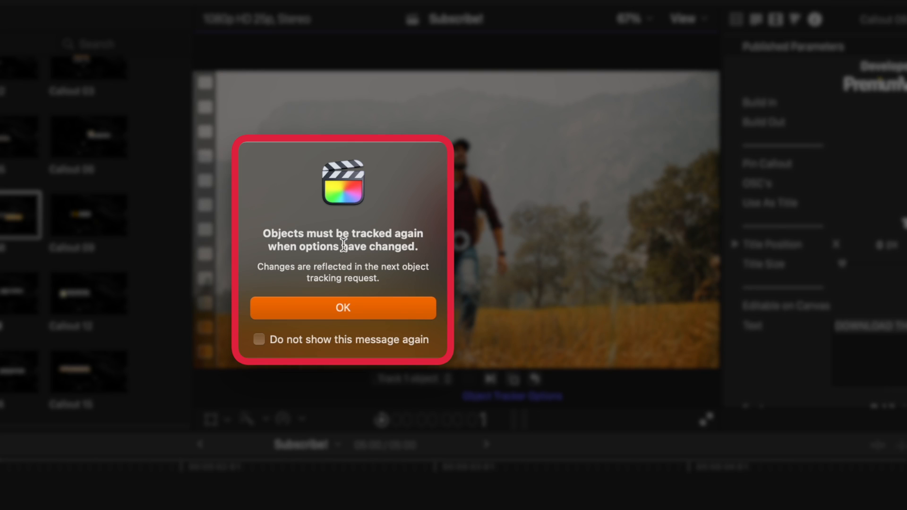
click(342, 308)
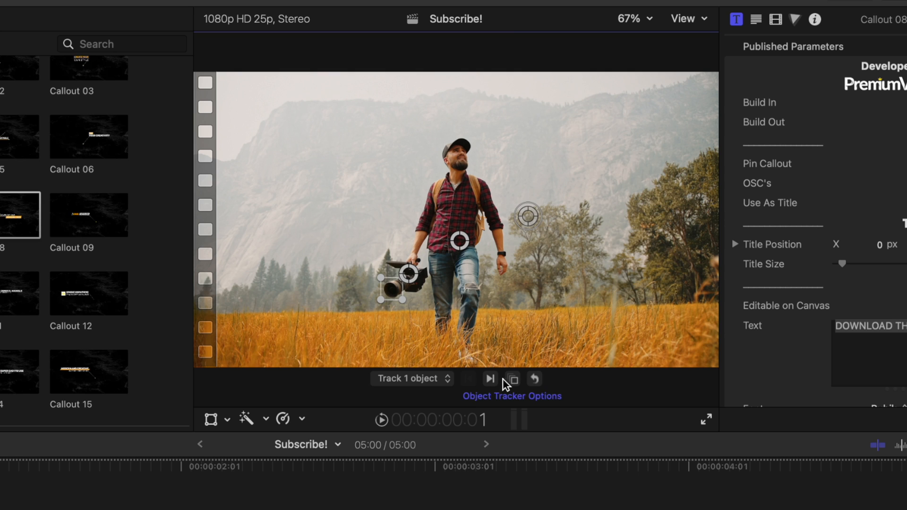
Re-track the camera with Medium smoothing and scrub the clip to verify the DOWNLOAD THIS callout follows it
click(490, 380)
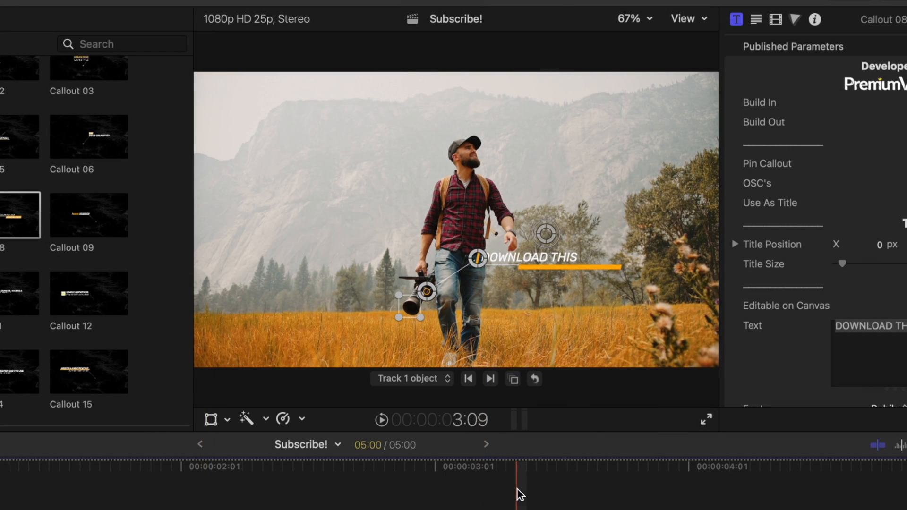
drag(515, 466, 110, 466)
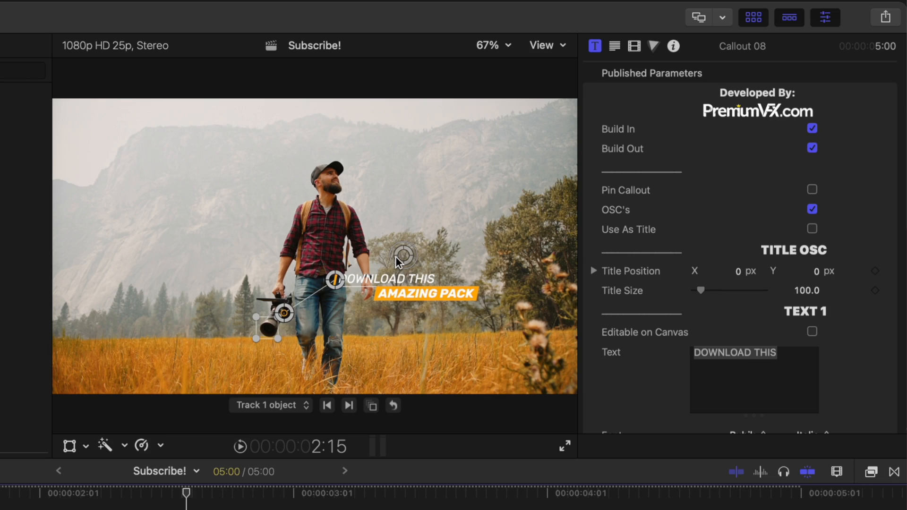
mouse_move(311, 324)
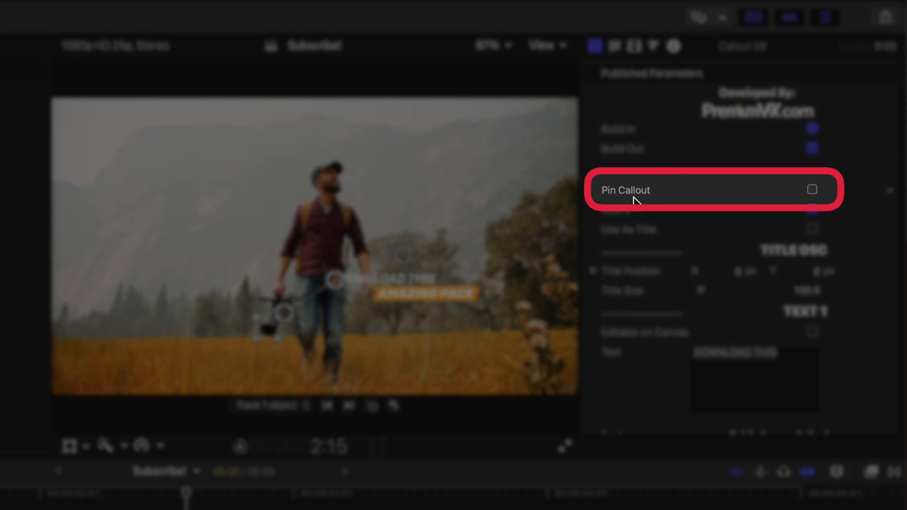
Enable Pin Callout so the title stays fixed at upper left while the line tracks
click(813, 190)
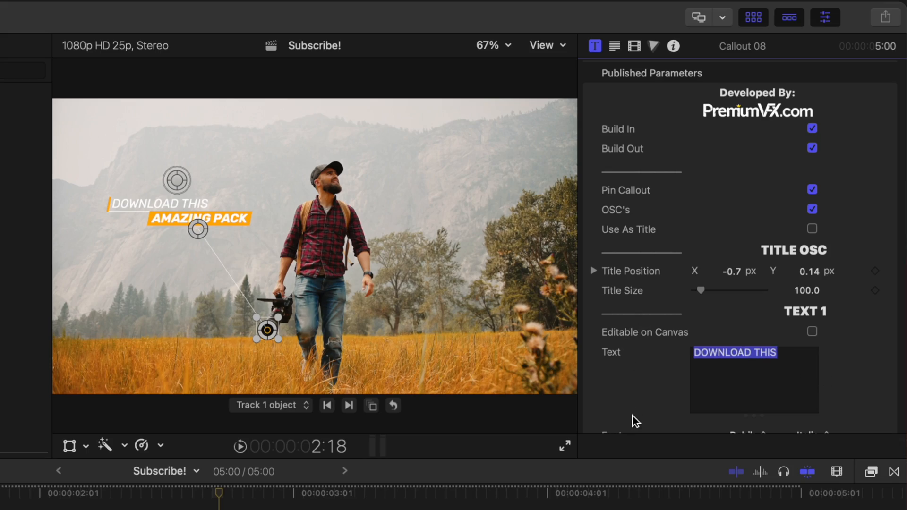
Change the callout's two labels to '200mm' and 'f0.2' in the inspector
text(200mm)
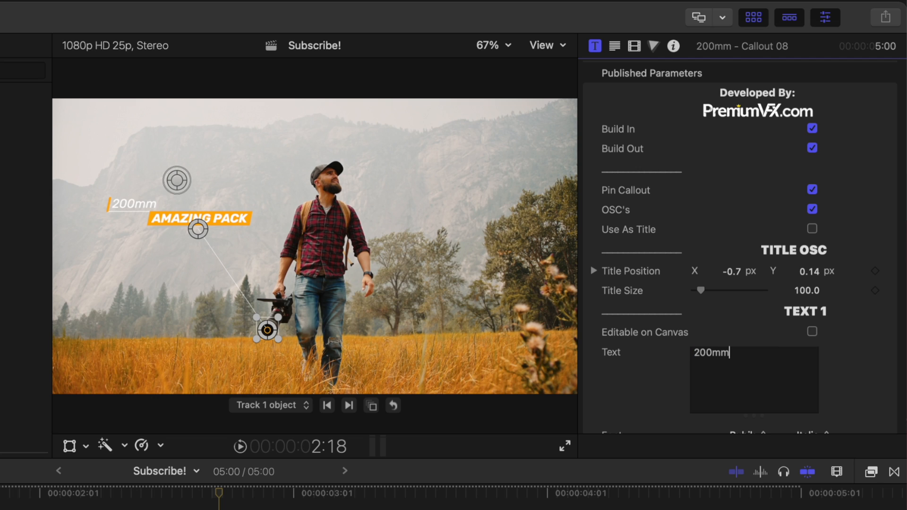
scroll(down, 3)
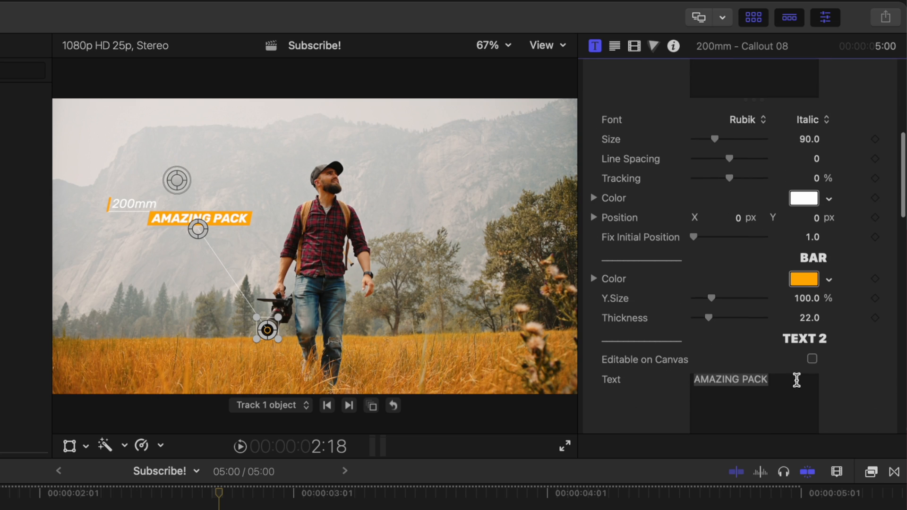
text(f0.2)
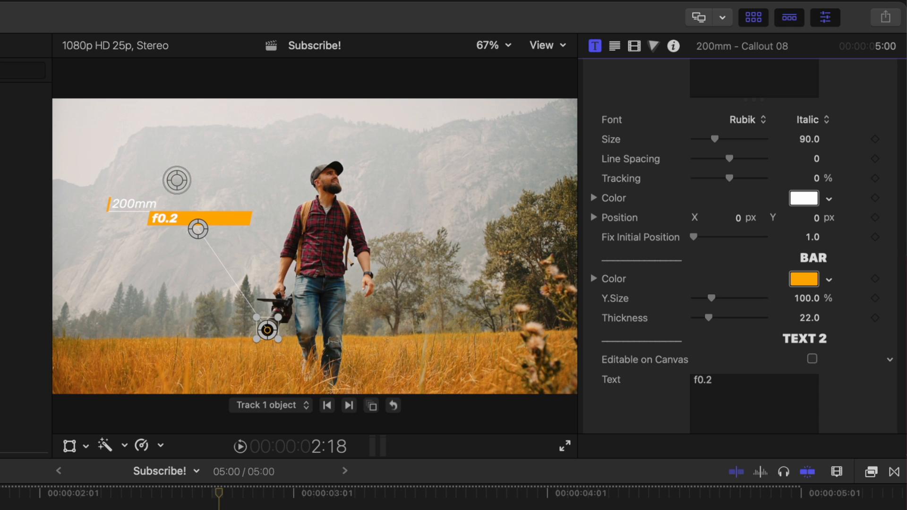
scroll(down, 3)
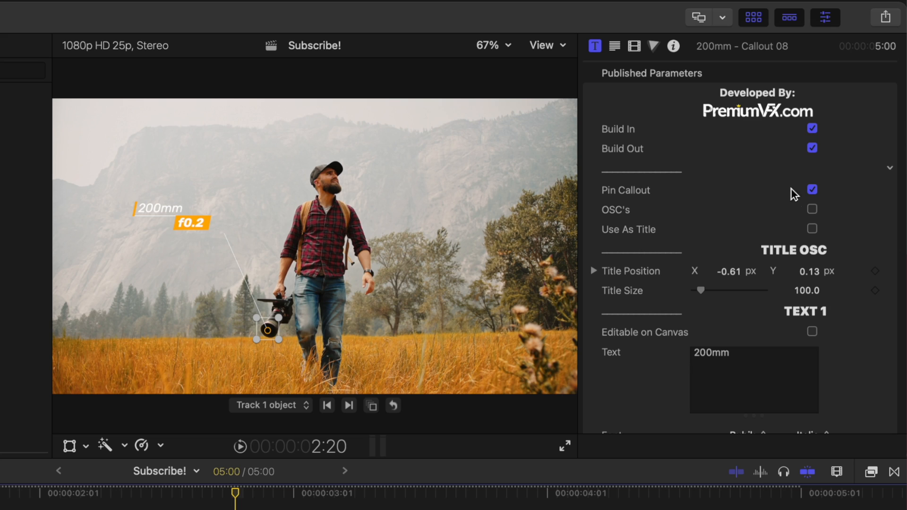
click(813, 210)
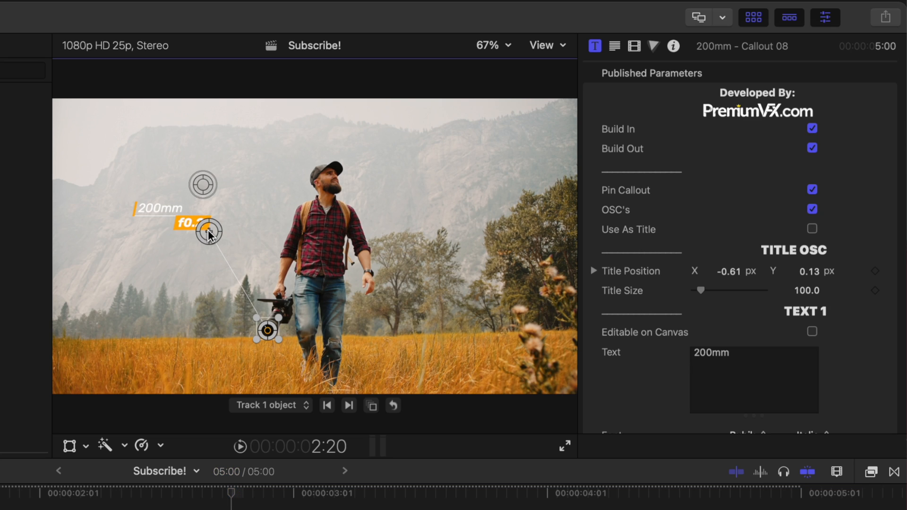
click(811, 210)
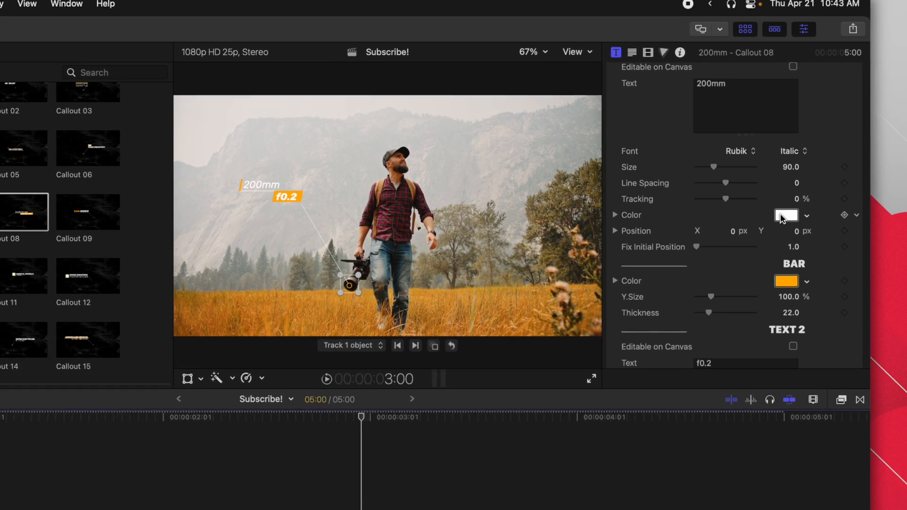
Recolor the 200mm text Red and the first bar Darker from the FxFactory palette
click(788, 216)
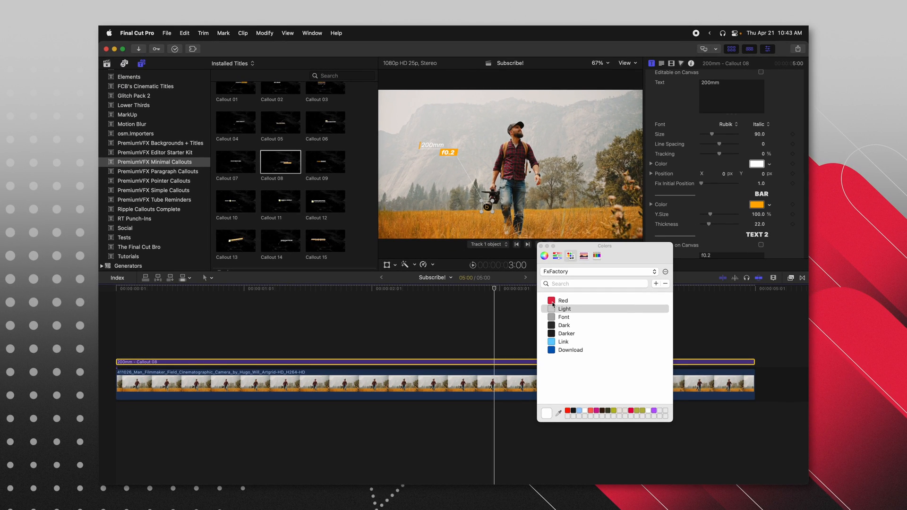
click(564, 301)
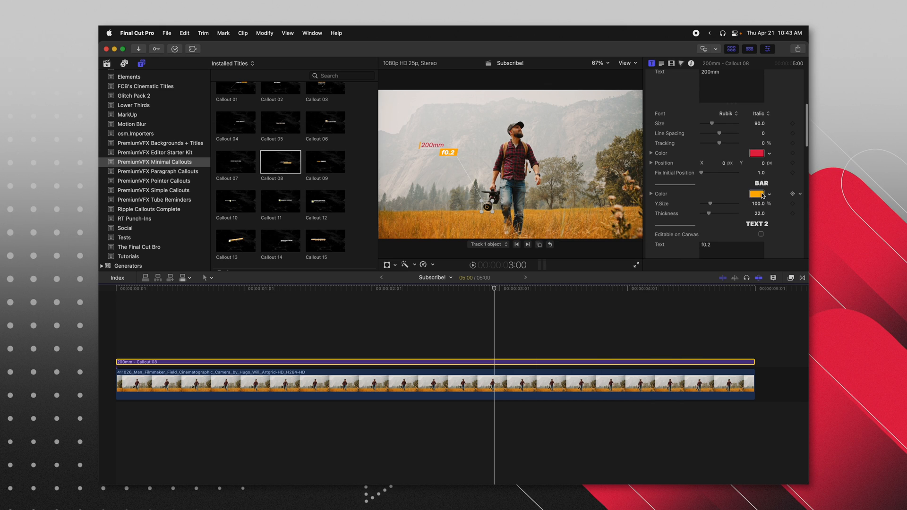
click(762, 194)
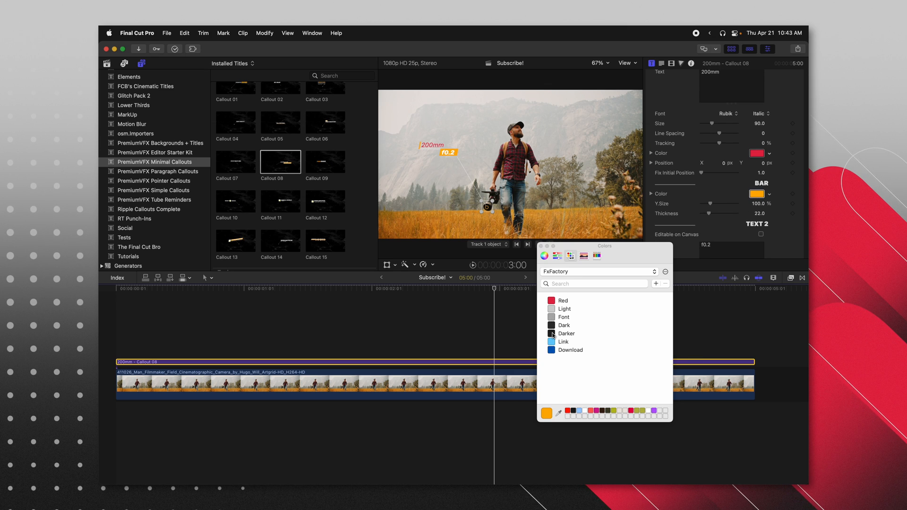
click(566, 334)
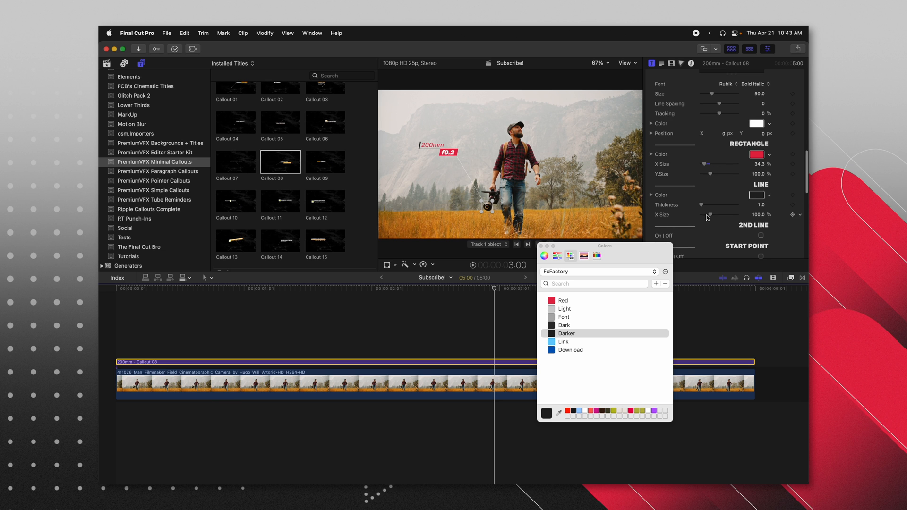
drag(703, 205, 725, 206)
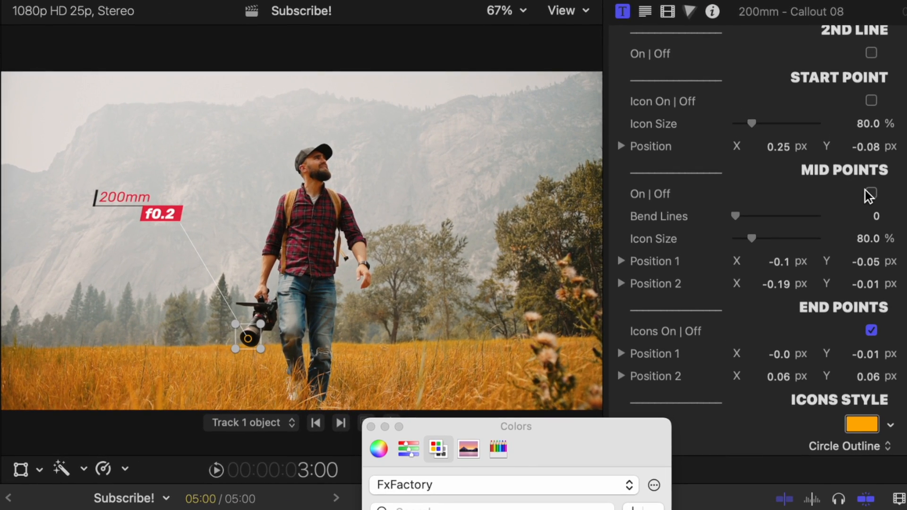
Enable mid points on the connector line and show their on-screen handles
click(872, 192)
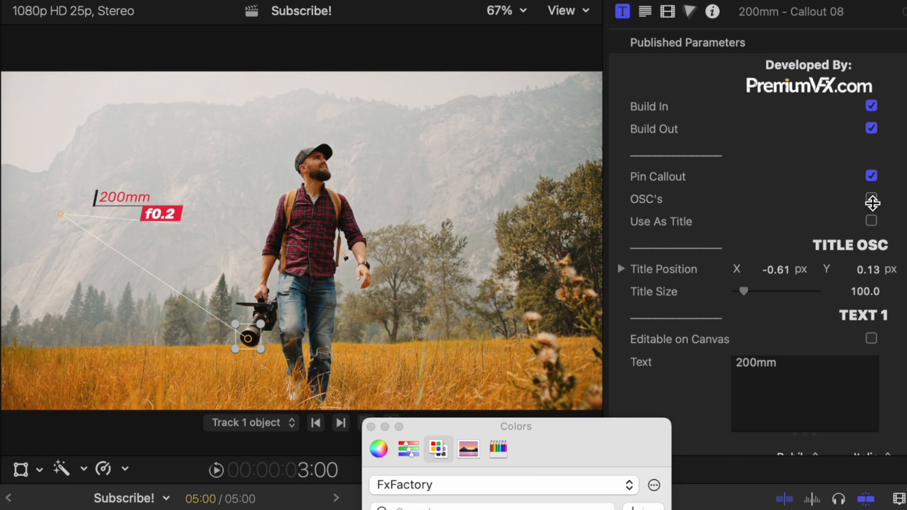
click(871, 198)
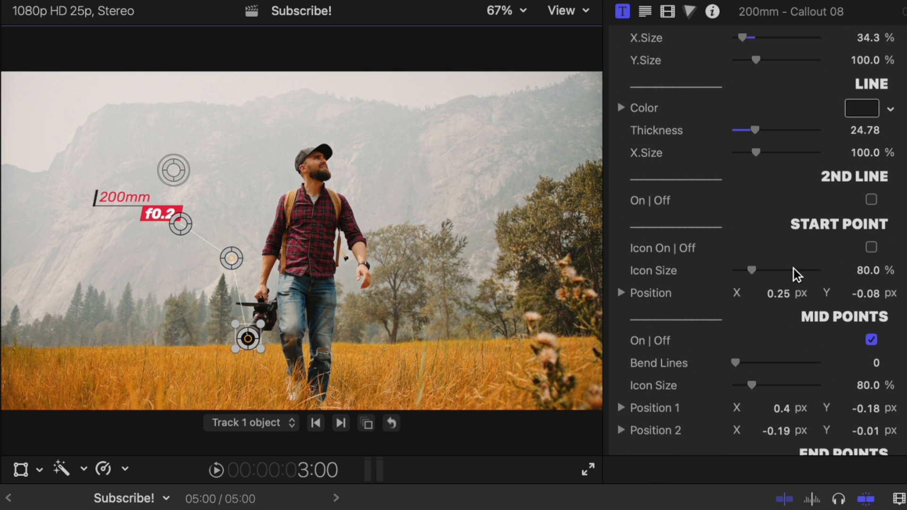
Raise Bend Lines to about 38.2 so the connector curves, then hide the on-screen controls
scroll(down, 3)
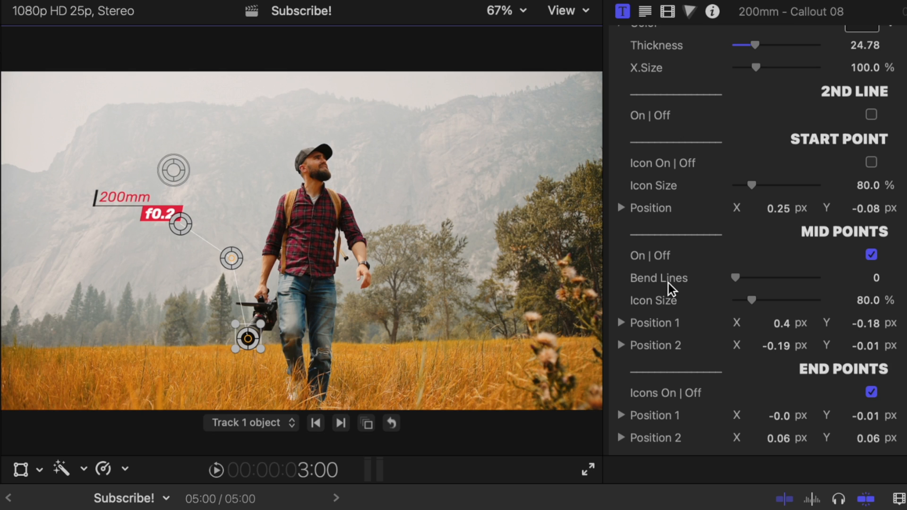
drag(735, 278, 767, 278)
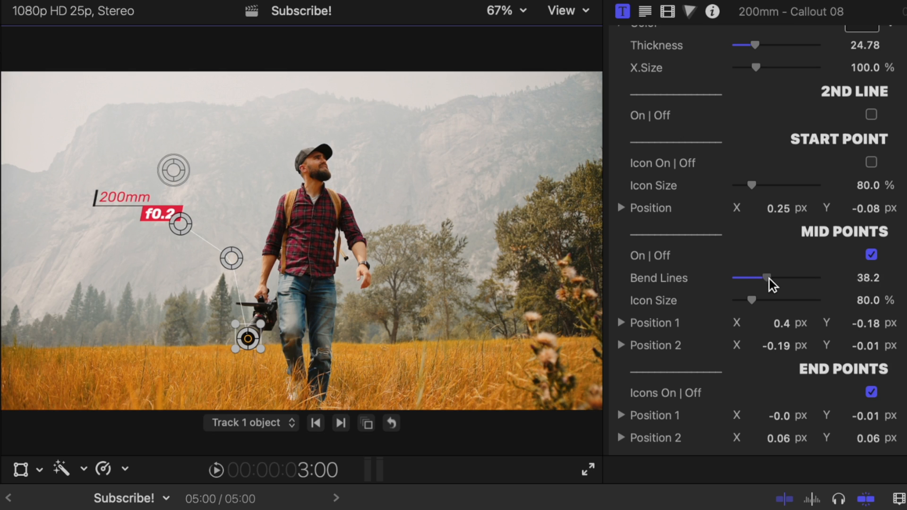
scroll(down, 3)
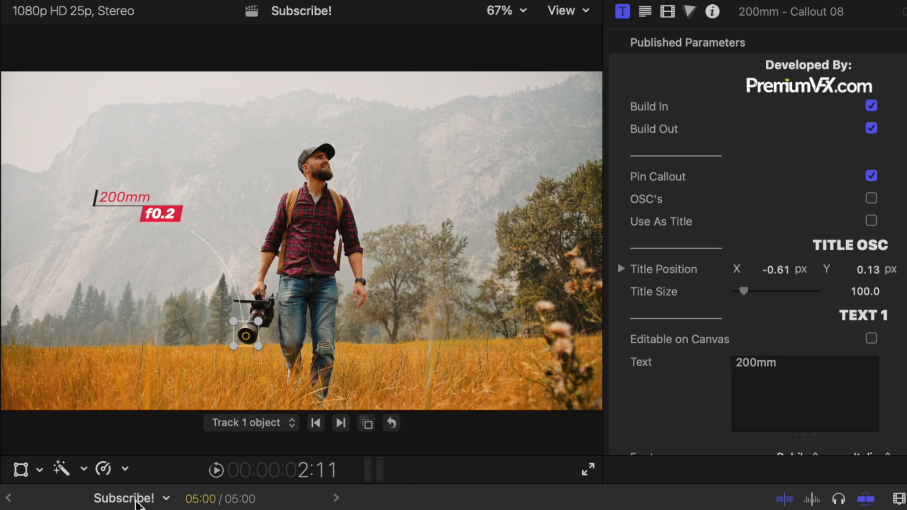
Make the connector a fully bent, 20-thick, 100% opaque dark curve via the Lines Style color swatch
scroll(down, 3)
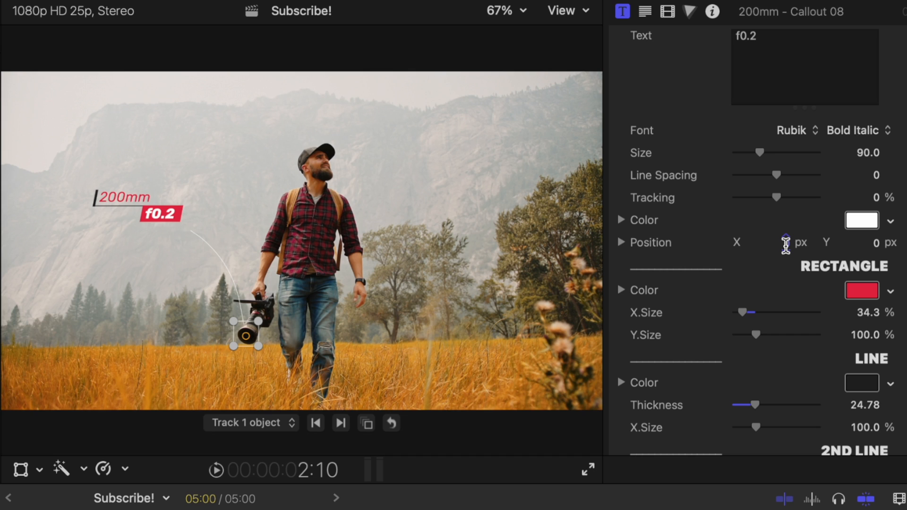
scroll(down, 3)
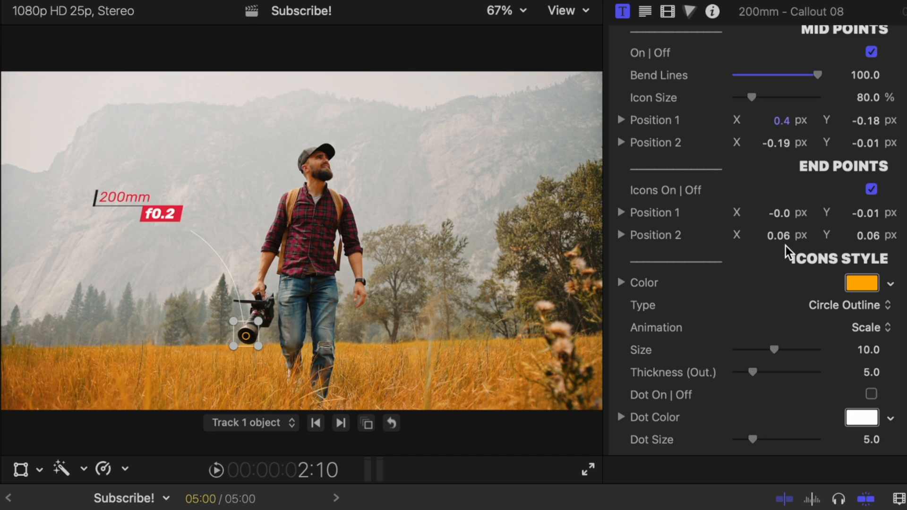
scroll(down, 3)
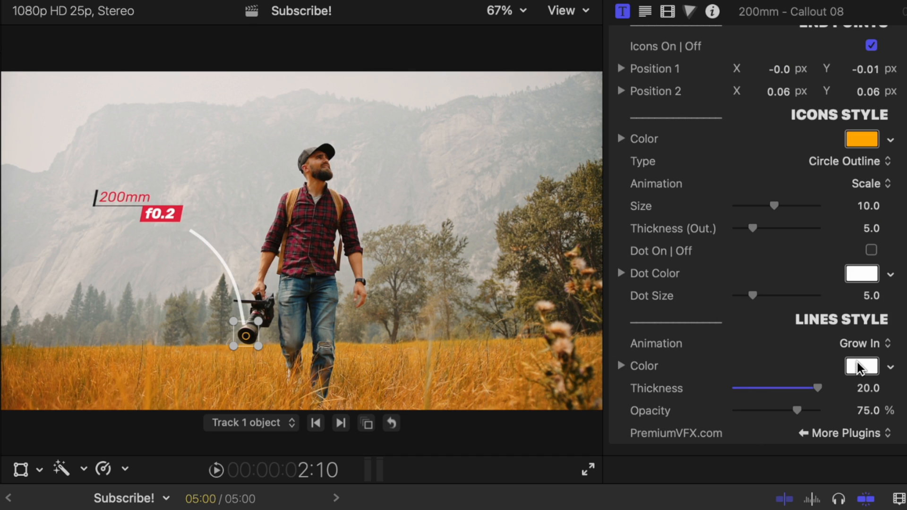
click(862, 366)
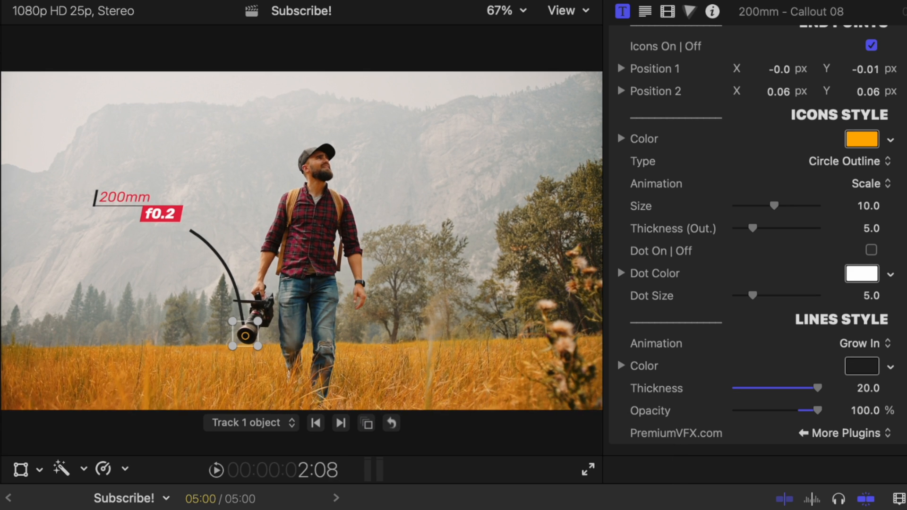
click(214, 470)
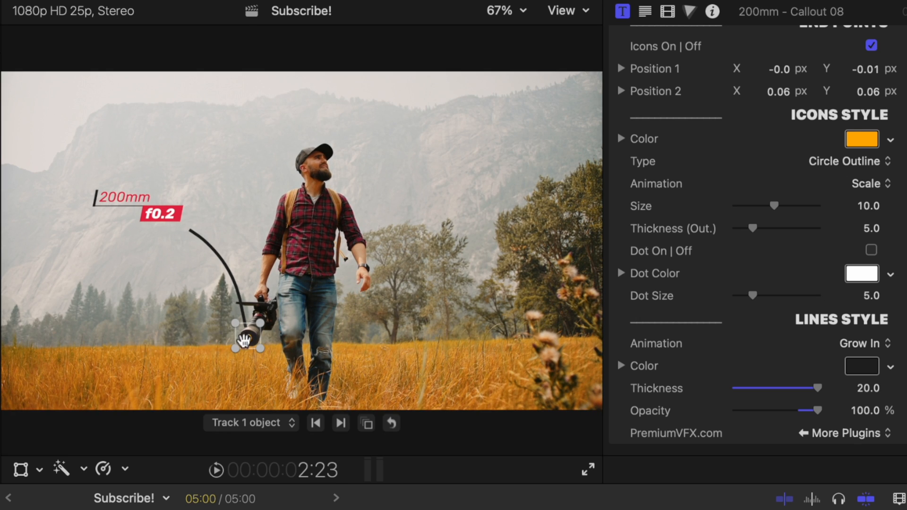
Color the end-point circle red and thicken its outline to about 12
click(862, 138)
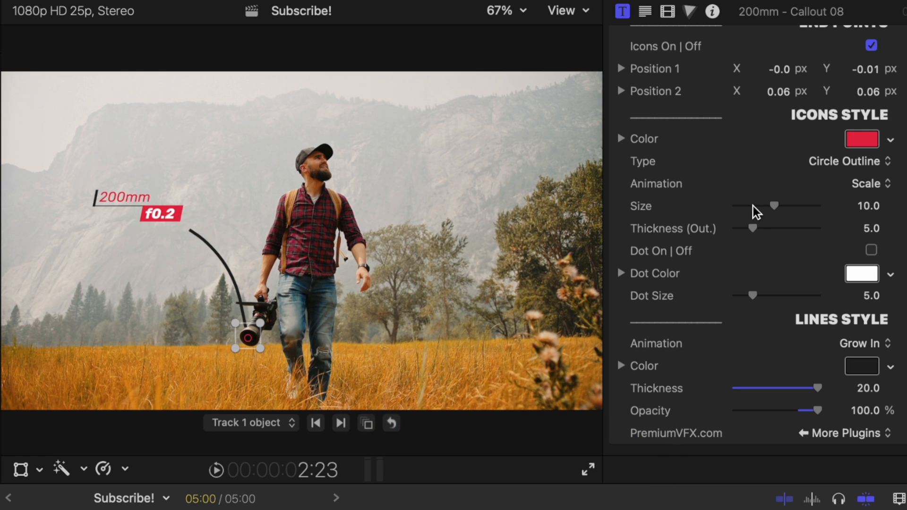
drag(753, 228, 782, 228)
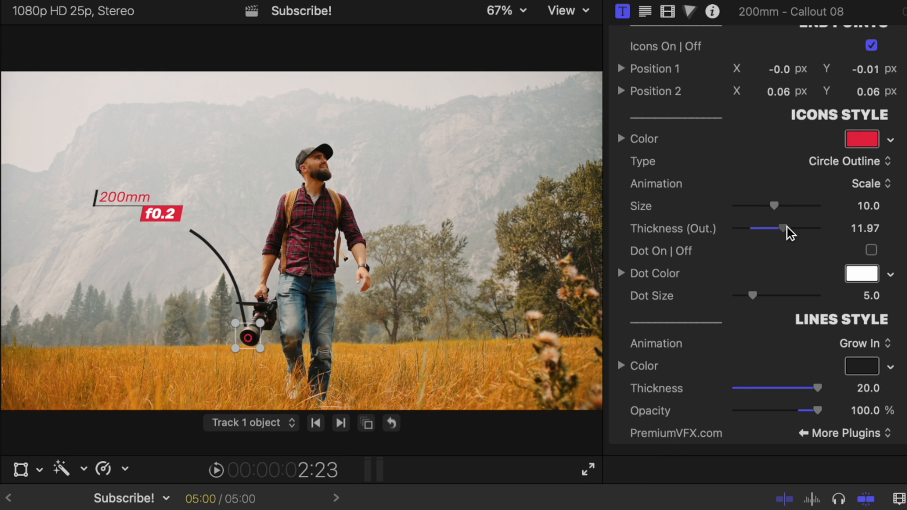
drag(778, 227, 788, 227)
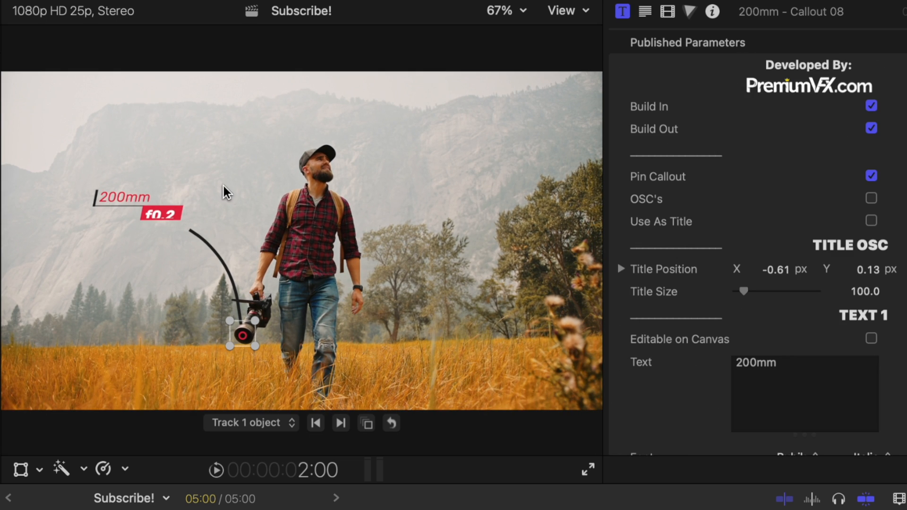
click(872, 176)
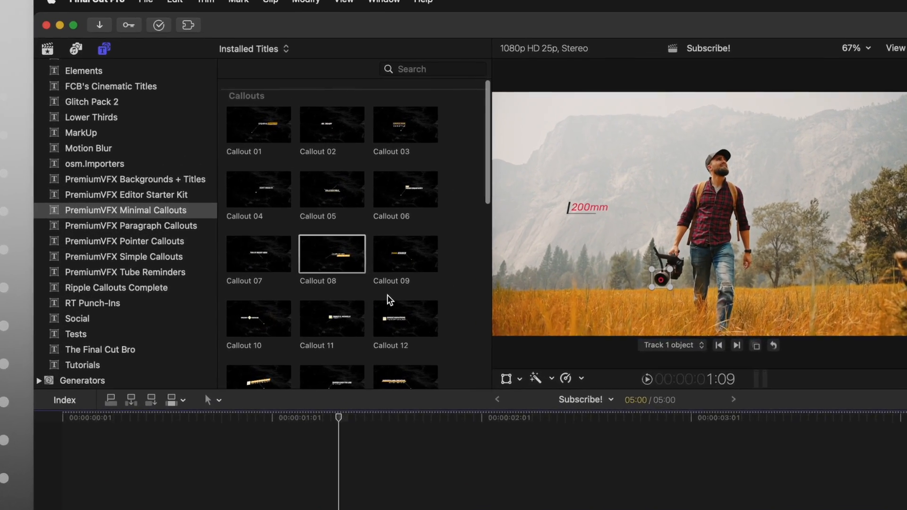
Scroll the Minimal Callouts collection down to the Numbered, Percentage and Rating callouts
scroll(down, 3)
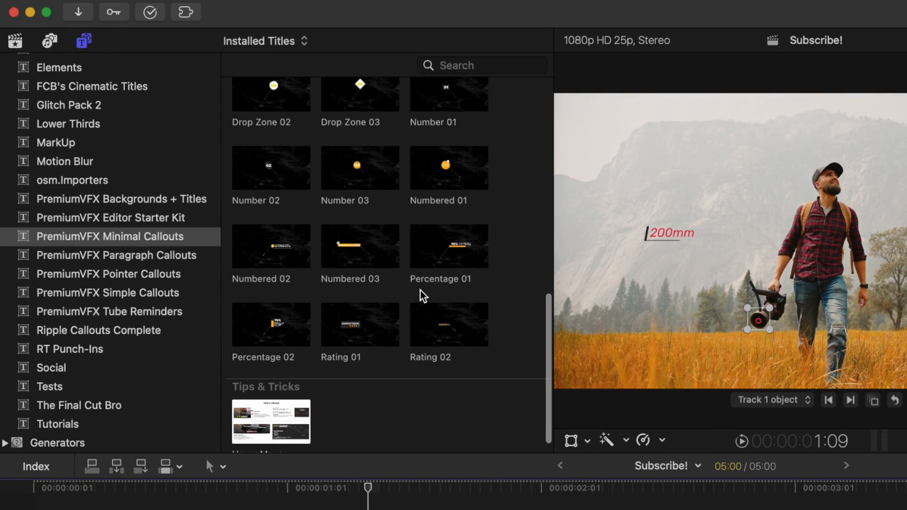